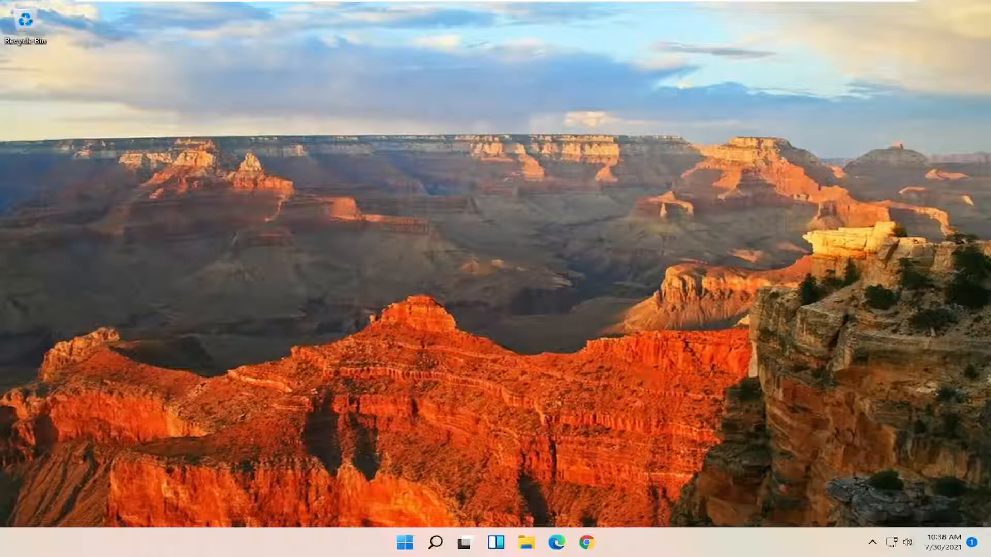
pyautogui.moveTo(566, 476)
pyautogui.write('settings')
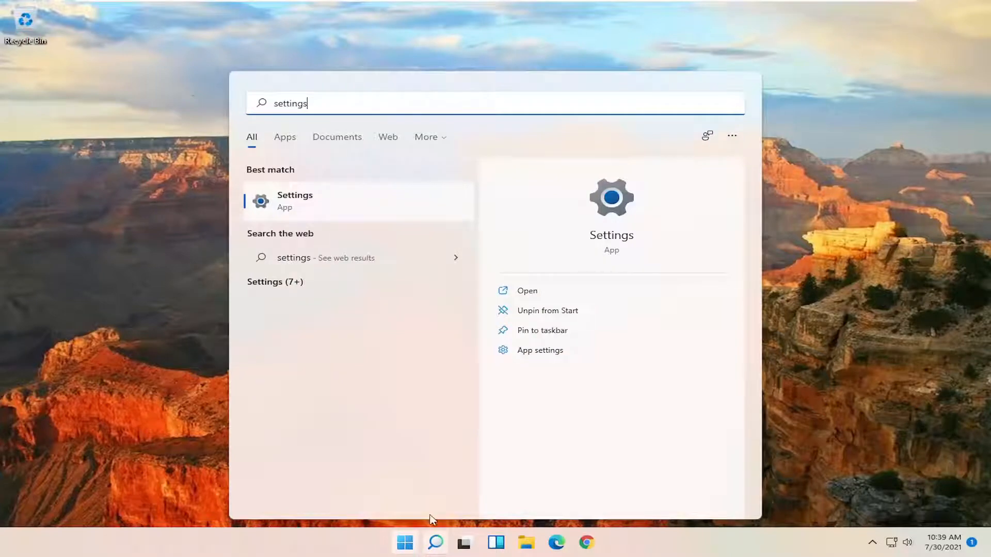
# - Launch Settings and go to System > Troubleshoot
pyautogui.click(295, 201)
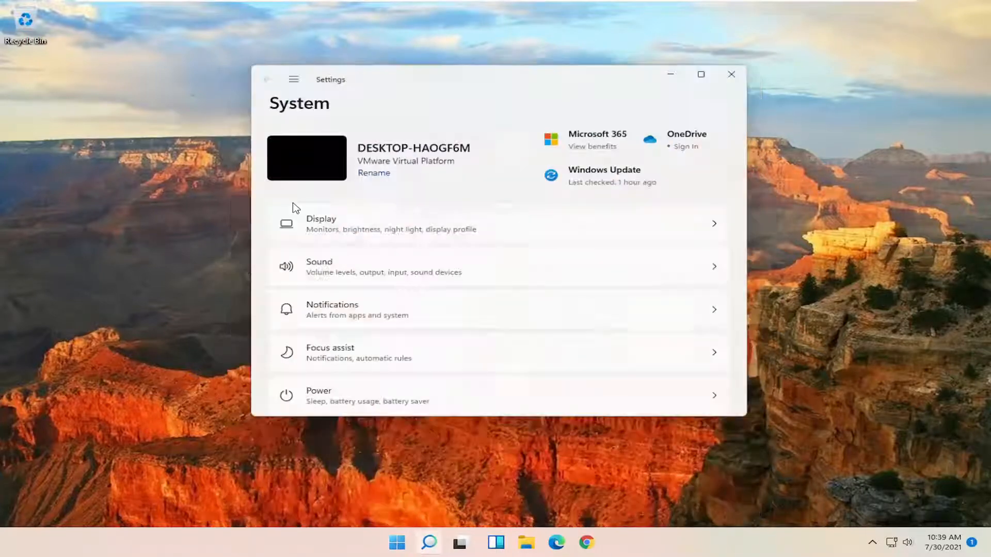
pyautogui.scroll(-3)
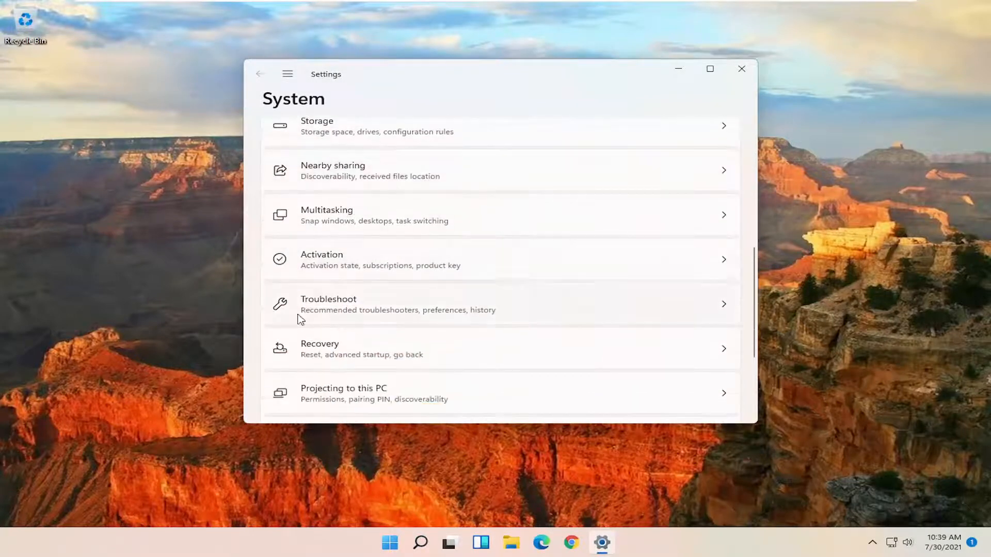
pyautogui.click(329, 303)
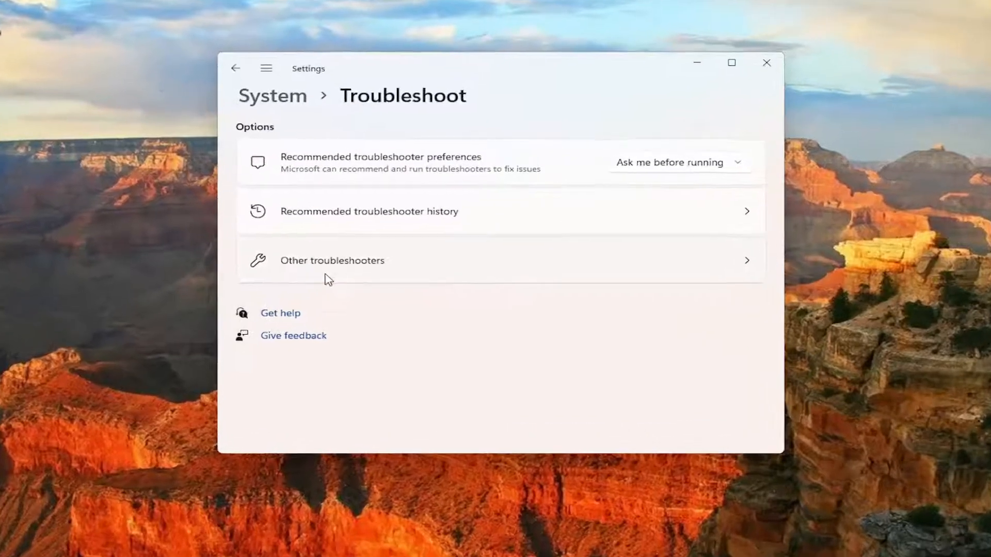
# - Run the Internet Connections troubleshooter for the Internet connection and close it
pyautogui.click(332, 260)
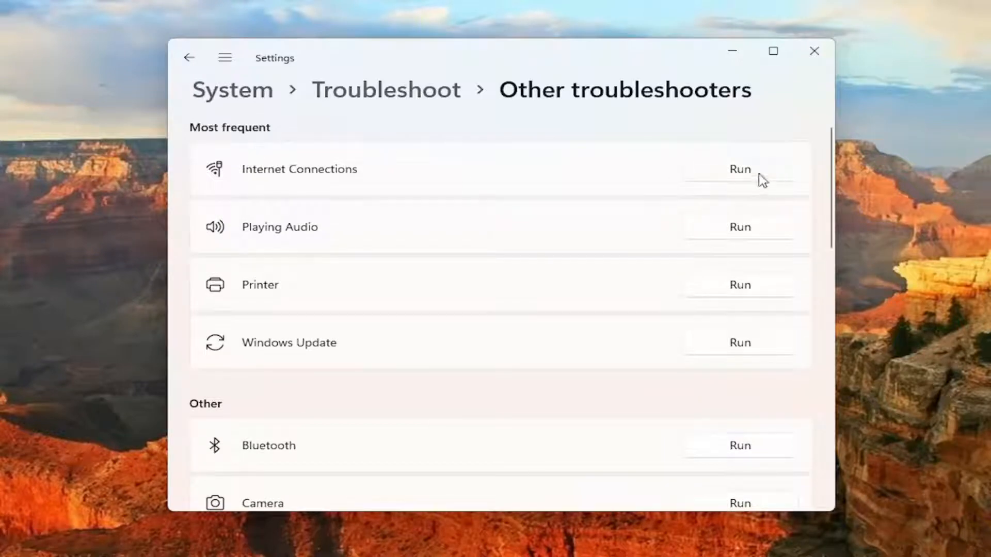
pyautogui.click(738, 169)
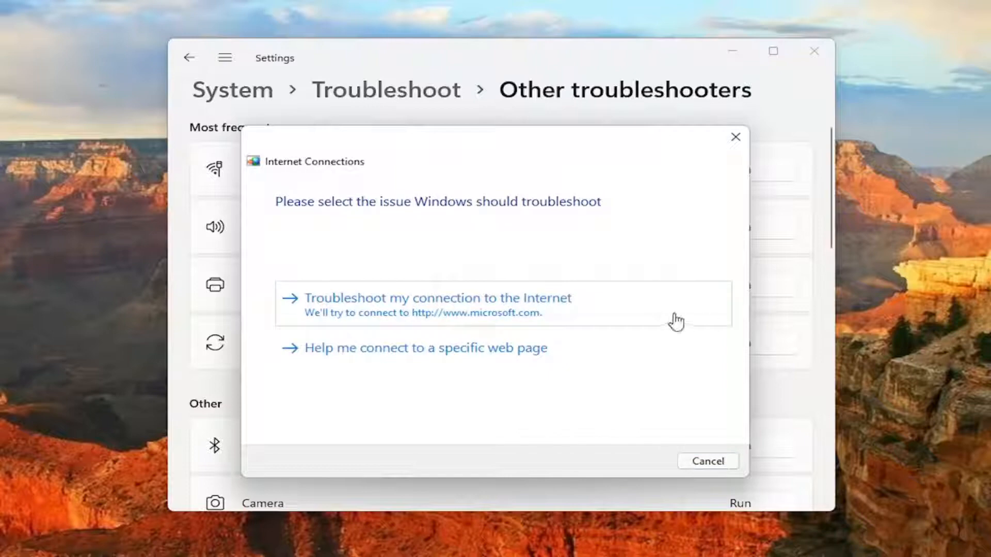
pyautogui.moveTo(429, 308)
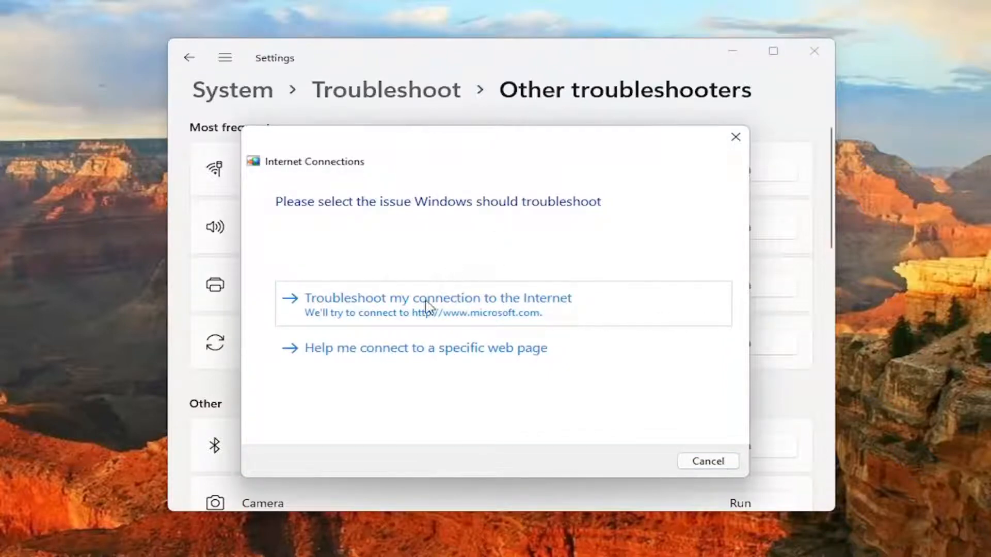
pyautogui.click(437, 298)
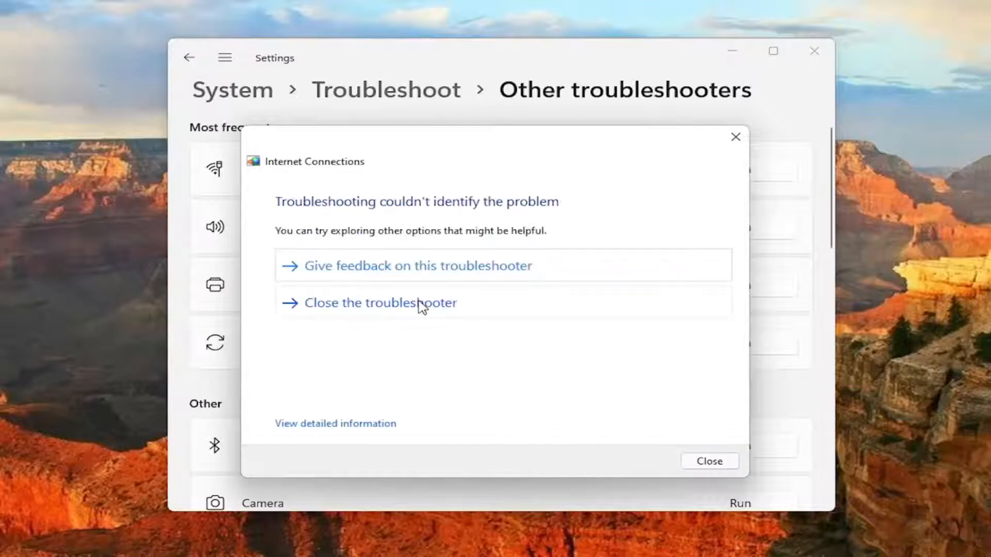
pyautogui.moveTo(709, 461)
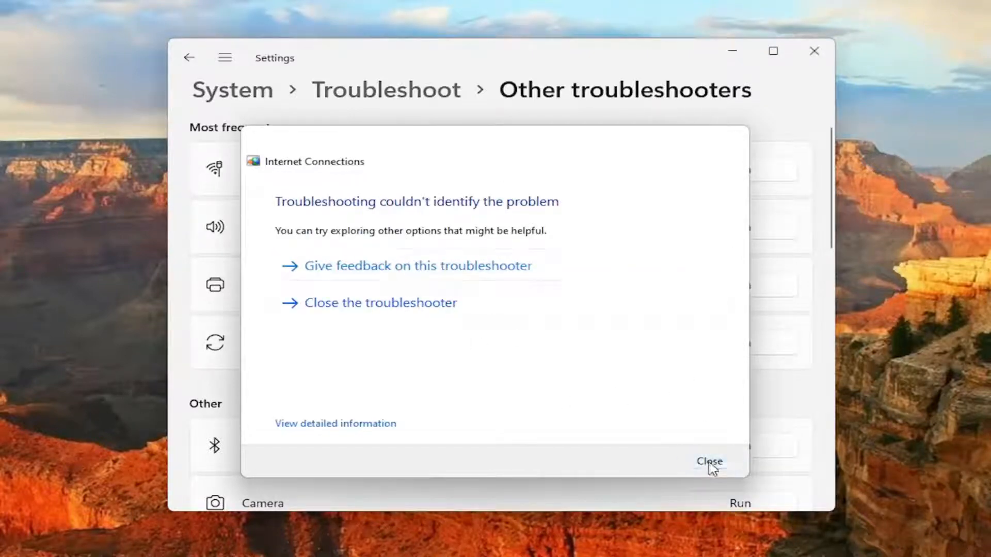
pyautogui.click(708, 462)
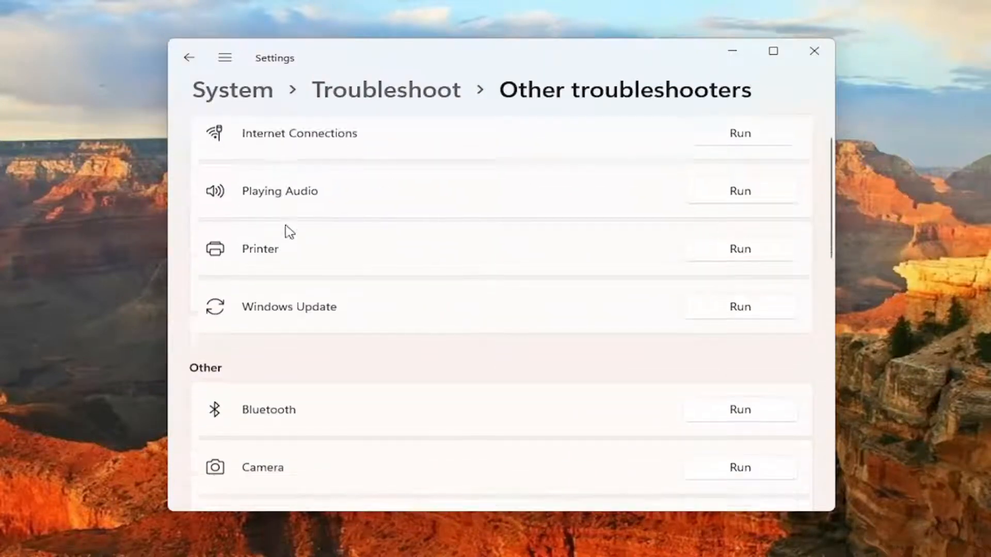
# - Start the Network Adapter troubleshooter for all network adapters
pyautogui.scroll(-3)
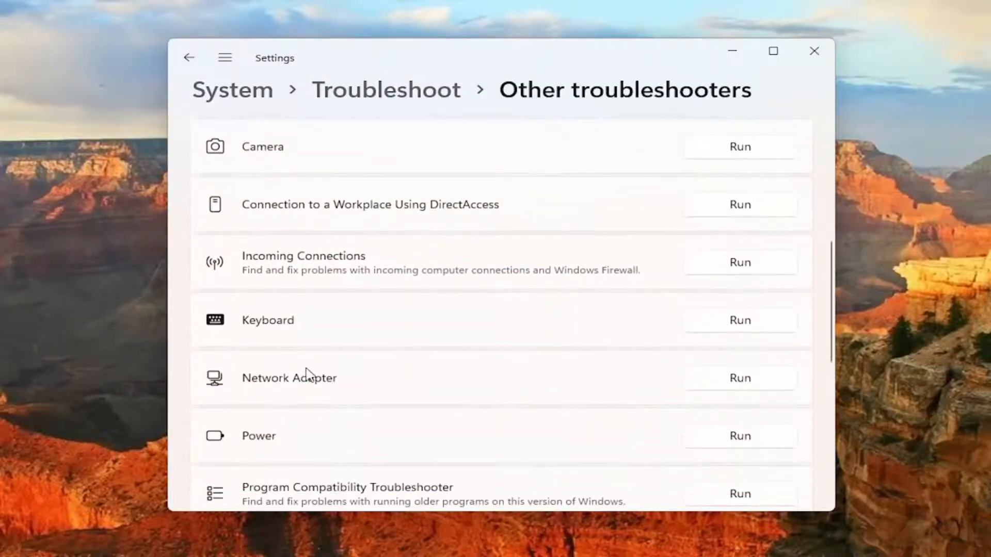
pyautogui.scroll(-3)
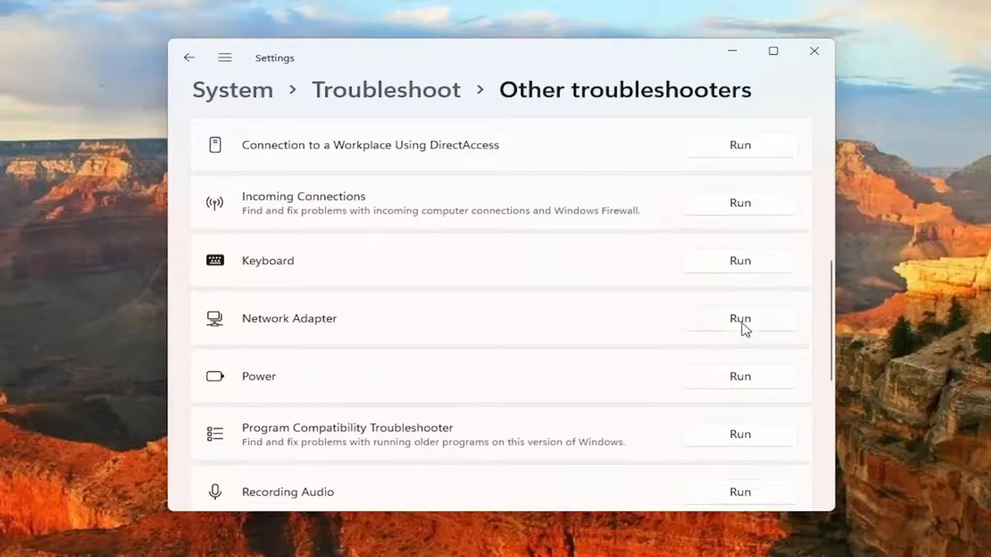
pyautogui.click(738, 318)
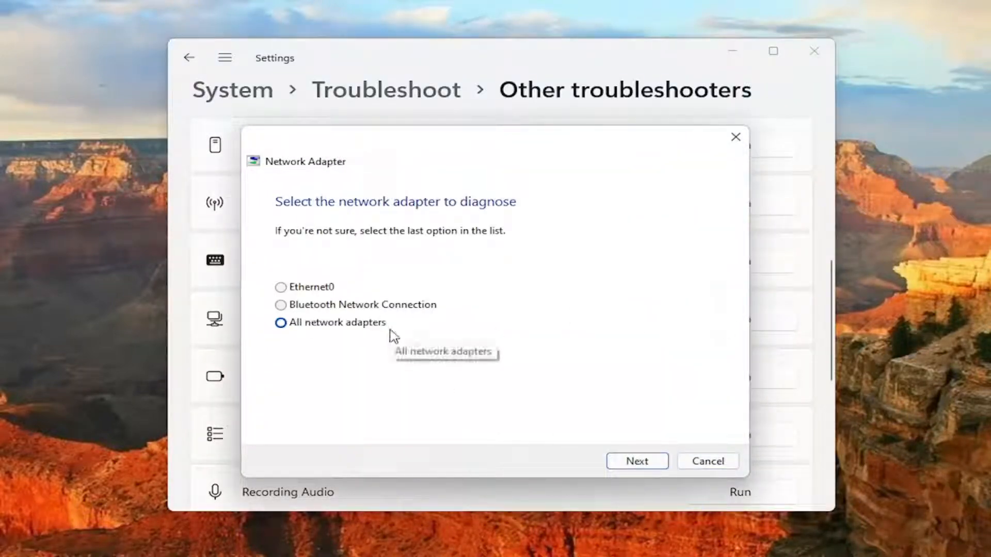
pyautogui.click(637, 461)
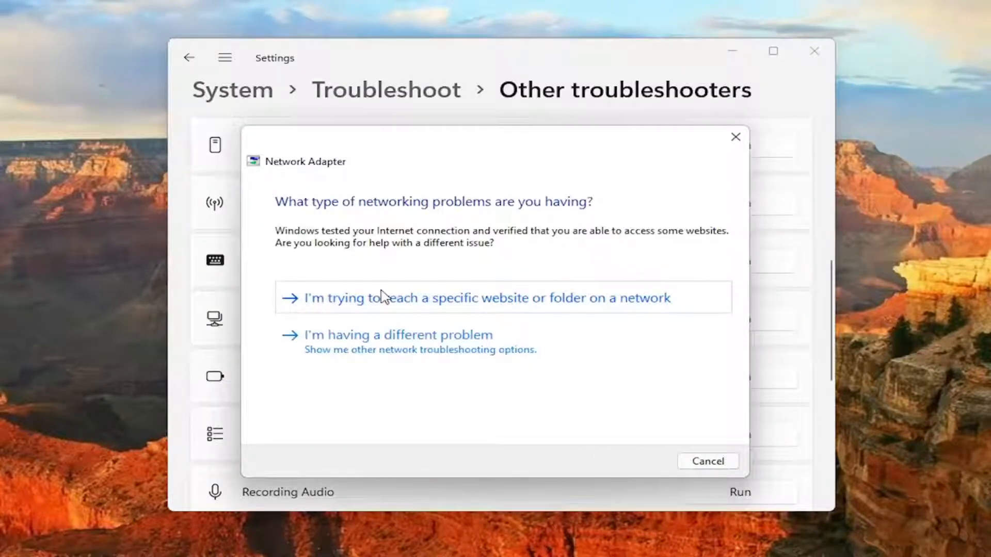
pyautogui.moveTo(447, 312)
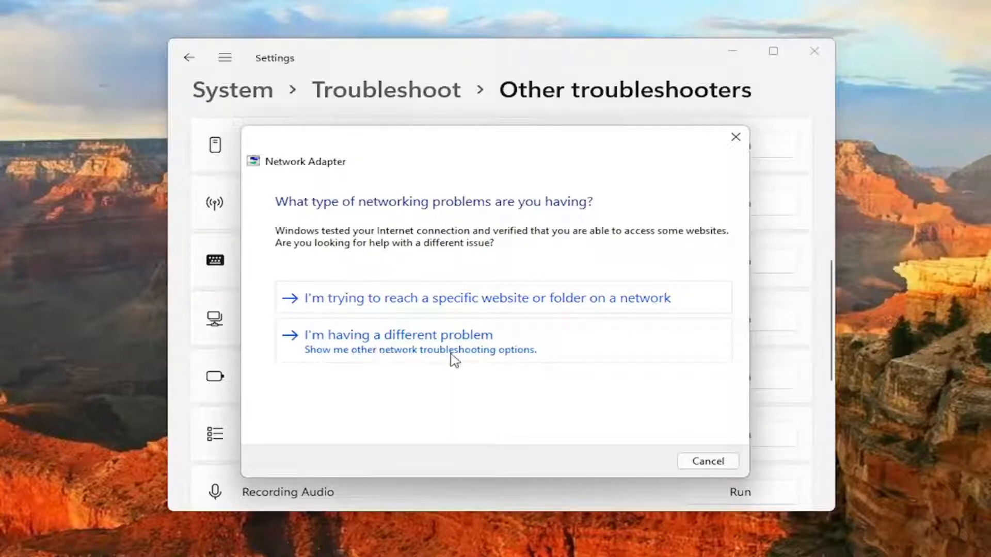
# - Diagnose access to google.com, then close the finished troubleshooter
pyautogui.click(487, 298)
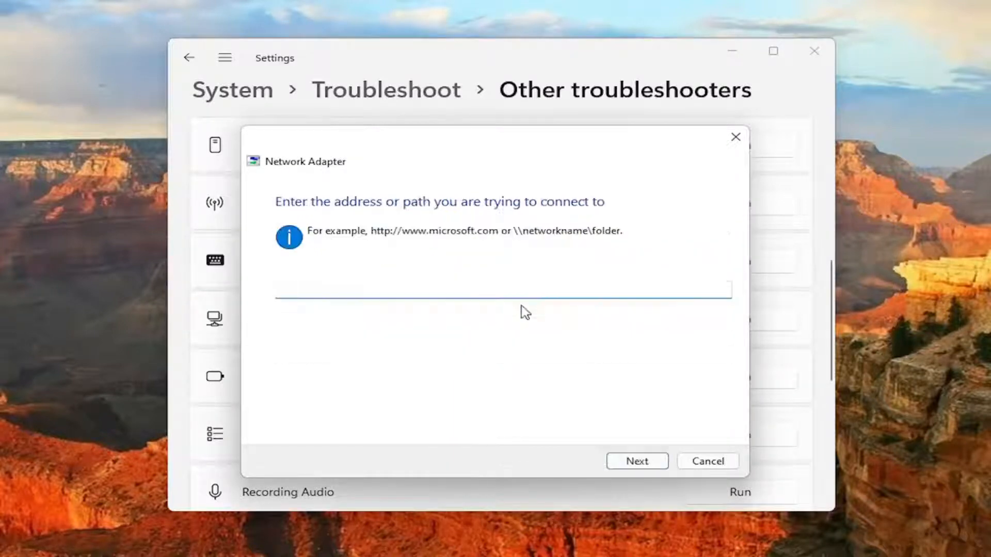
pyautogui.write('google.co')
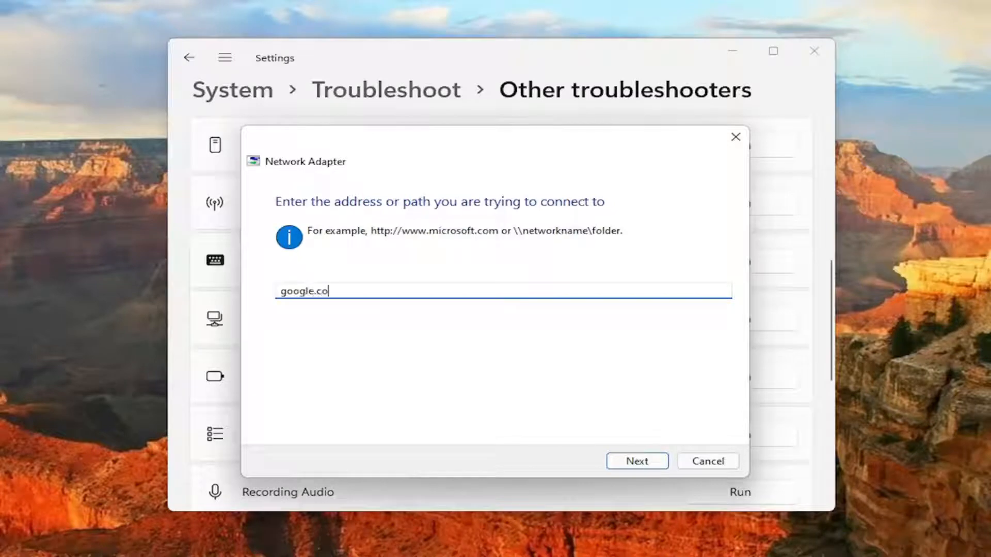
pyautogui.write('m')
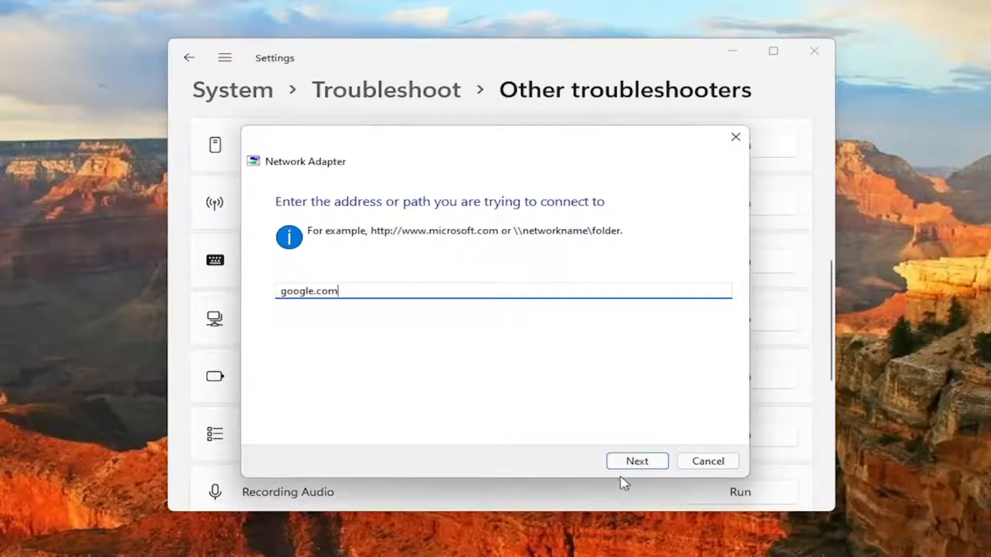
pyautogui.click(637, 461)
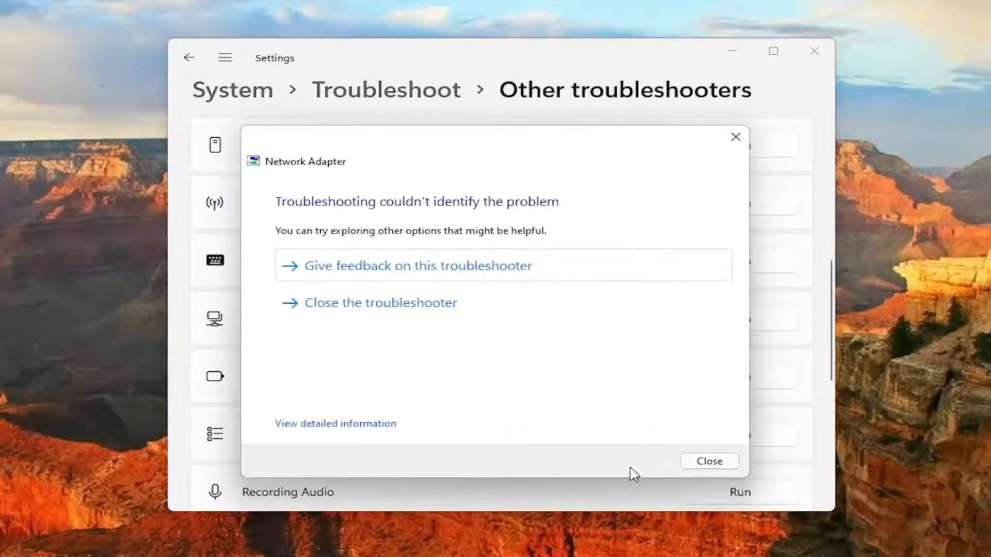
pyautogui.click(708, 461)
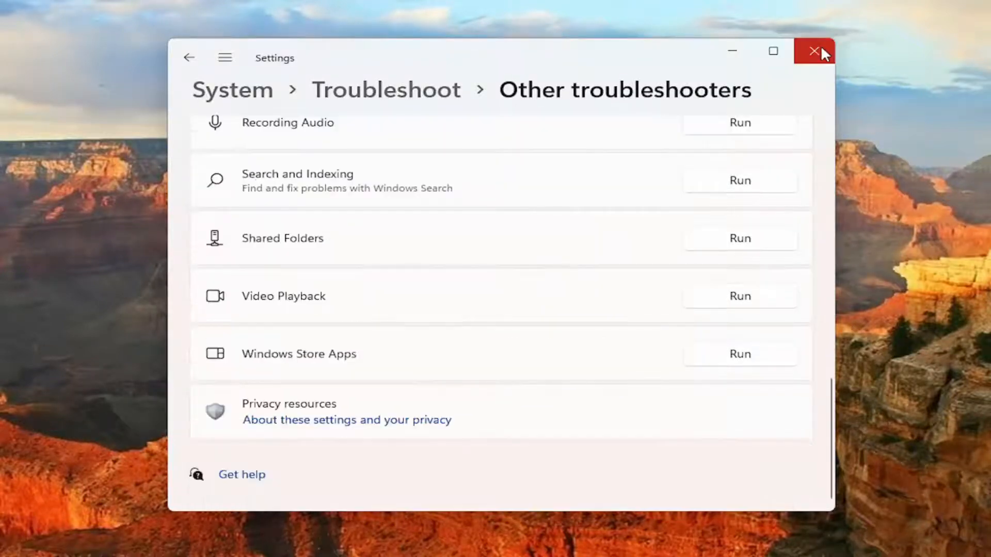
# - Close and relaunch Settings from Start, showing the navigation pane on System
pyautogui.click(813, 51)
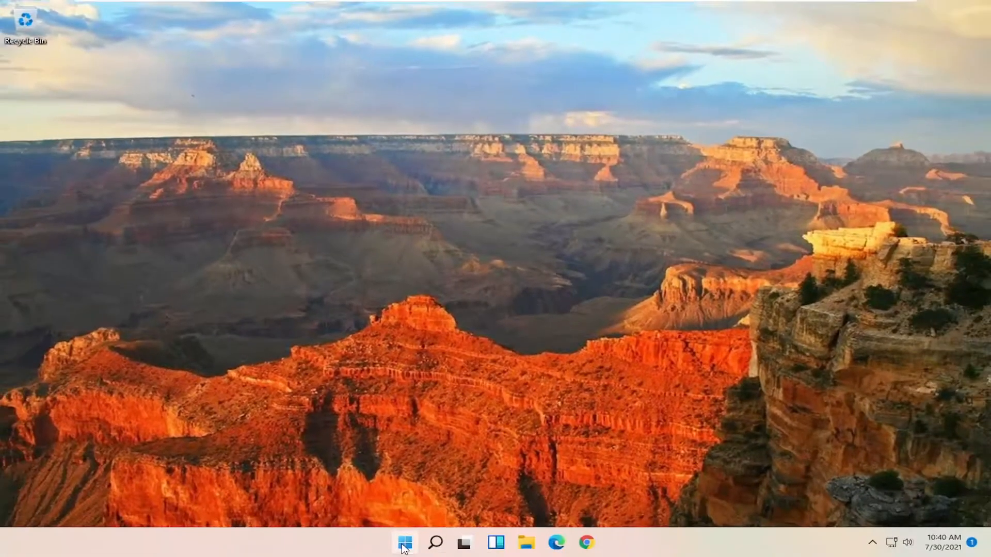
pyautogui.click(405, 542)
pyautogui.write('setti')
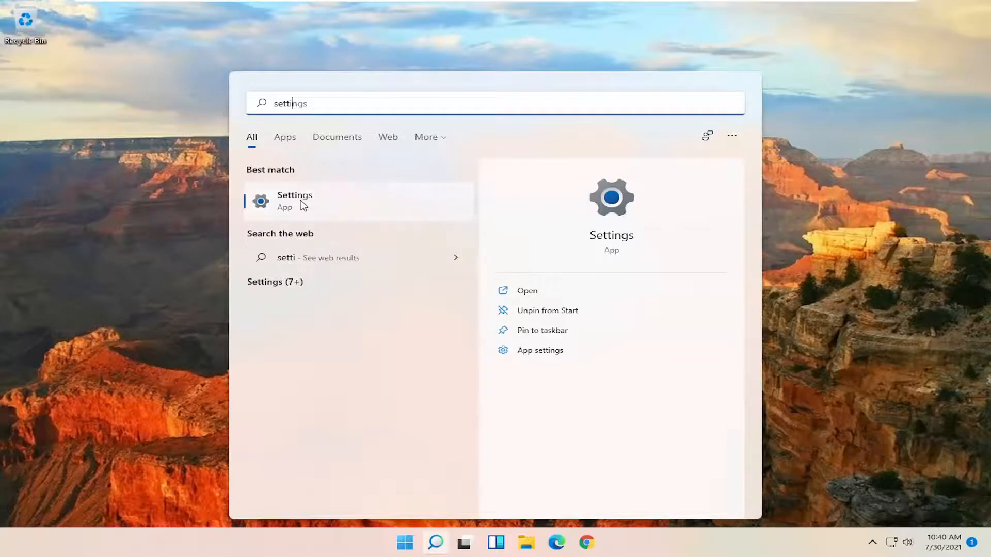
pyautogui.click(294, 200)
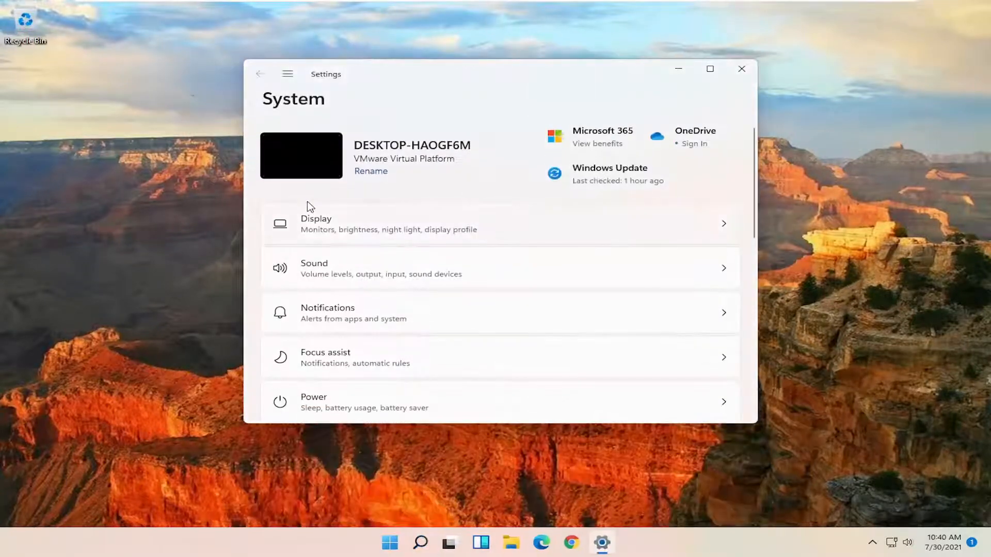
pyautogui.click(288, 73)
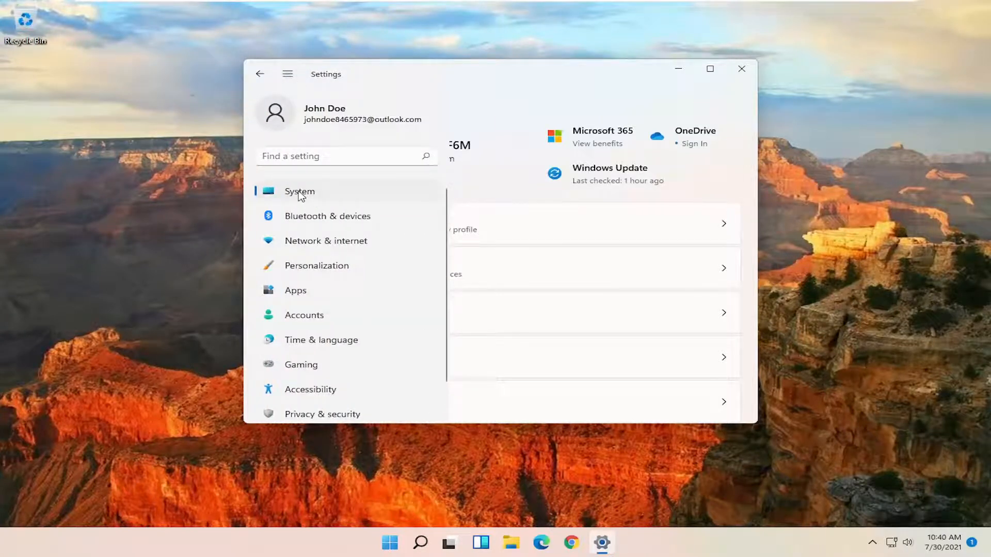
pyautogui.click(298, 192)
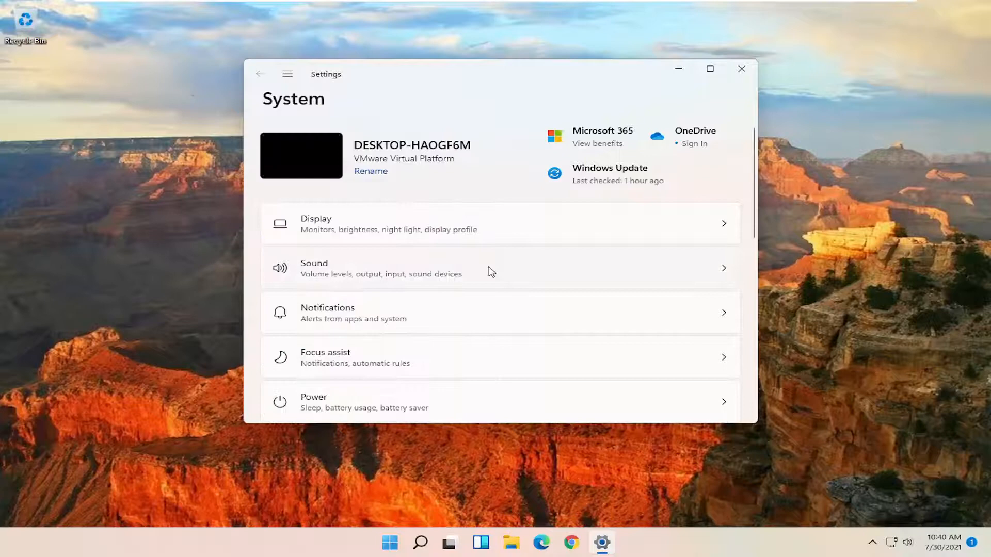
pyautogui.click(288, 74)
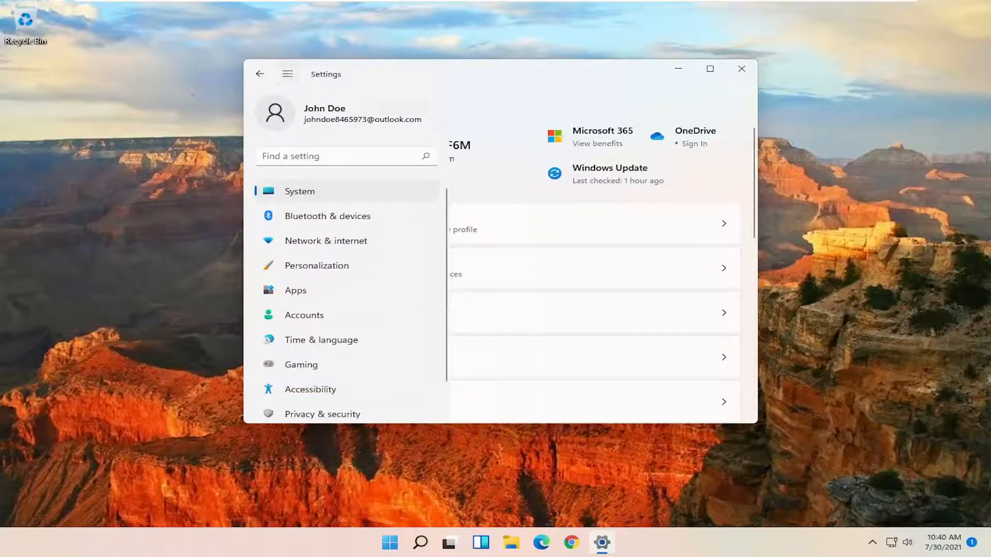
pyautogui.moveTo(326, 241)
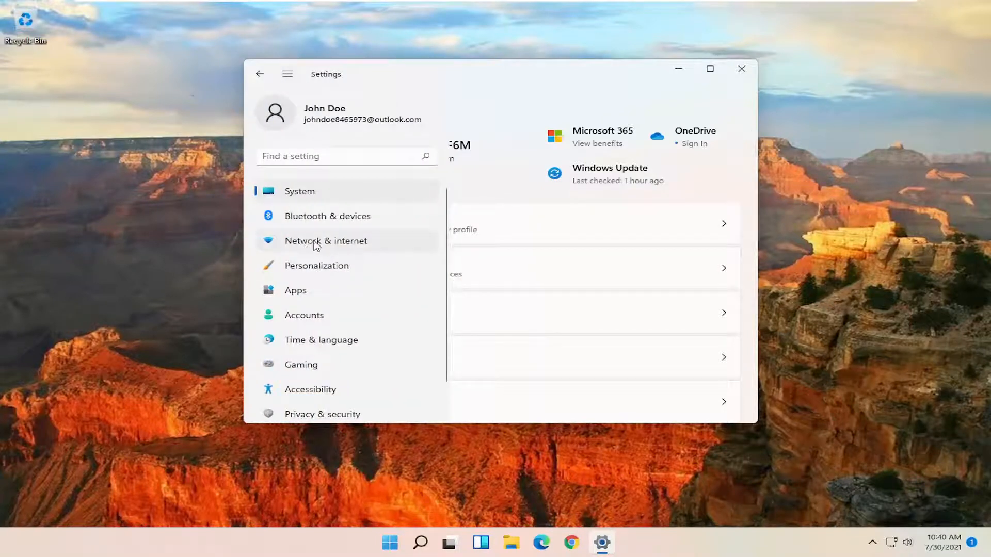
# - Go to Network & internet > Advanced network settings and scroll to Network reset
pyautogui.click(325, 241)
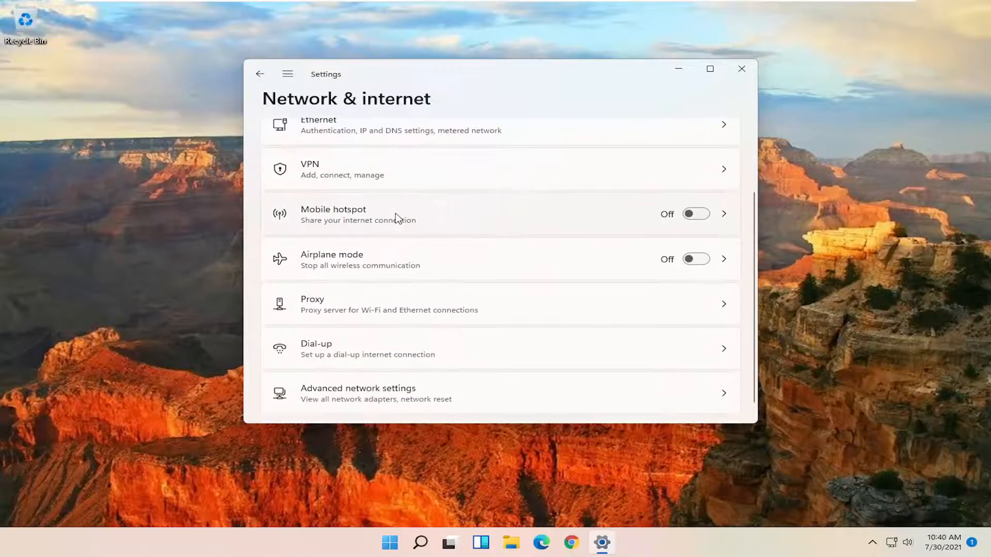
pyautogui.scroll(-3)
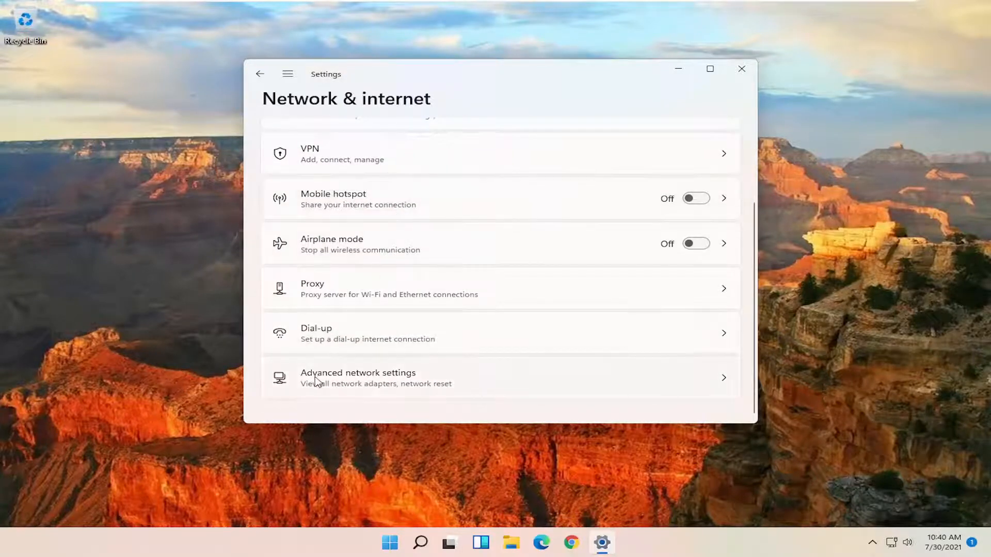
pyautogui.moveTo(423, 385)
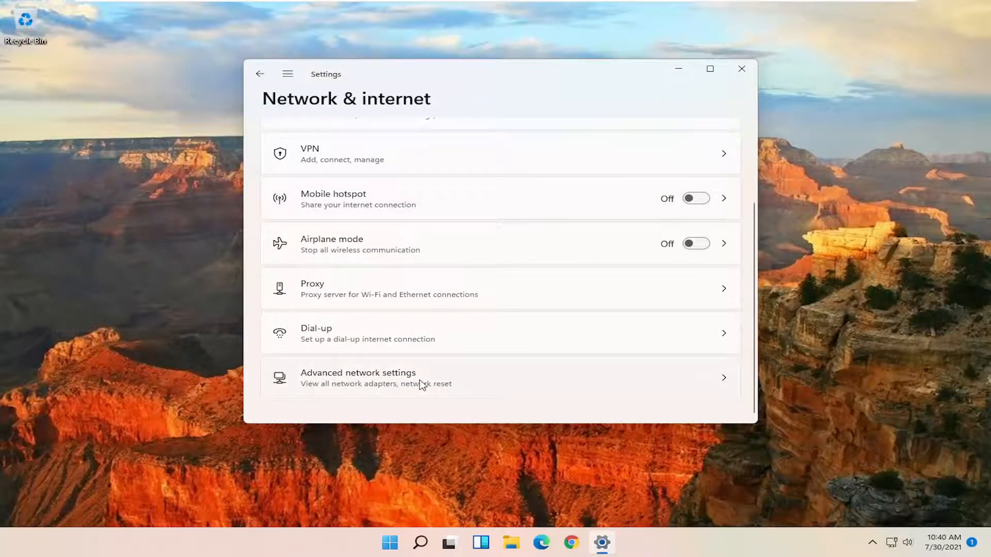
pyautogui.click(358, 377)
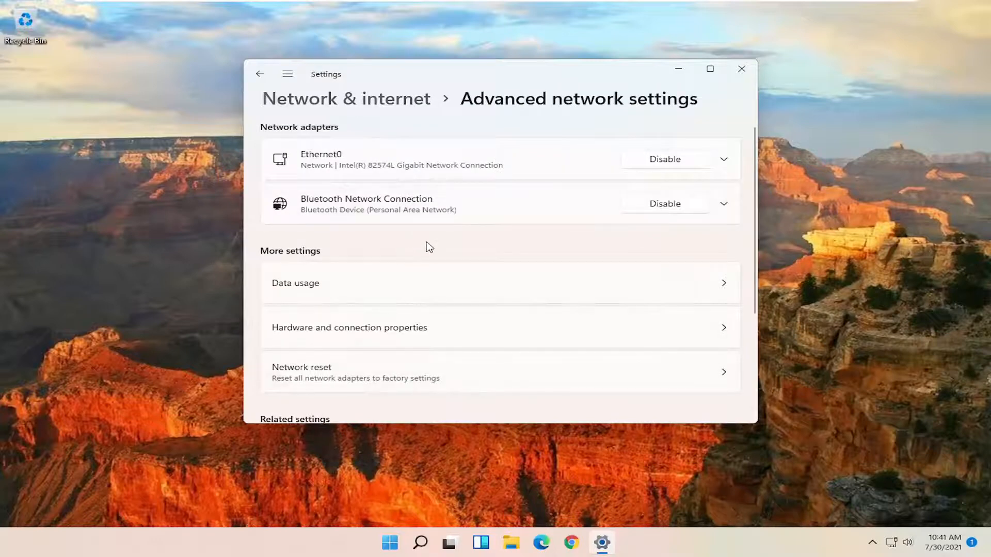
pyautogui.scroll(-3)
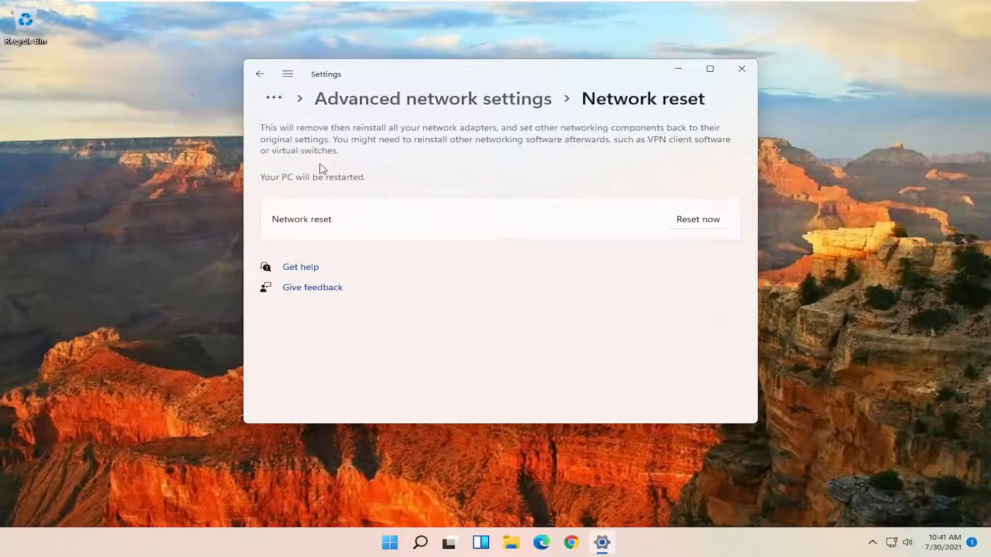
pyautogui.moveTo(461, 150)
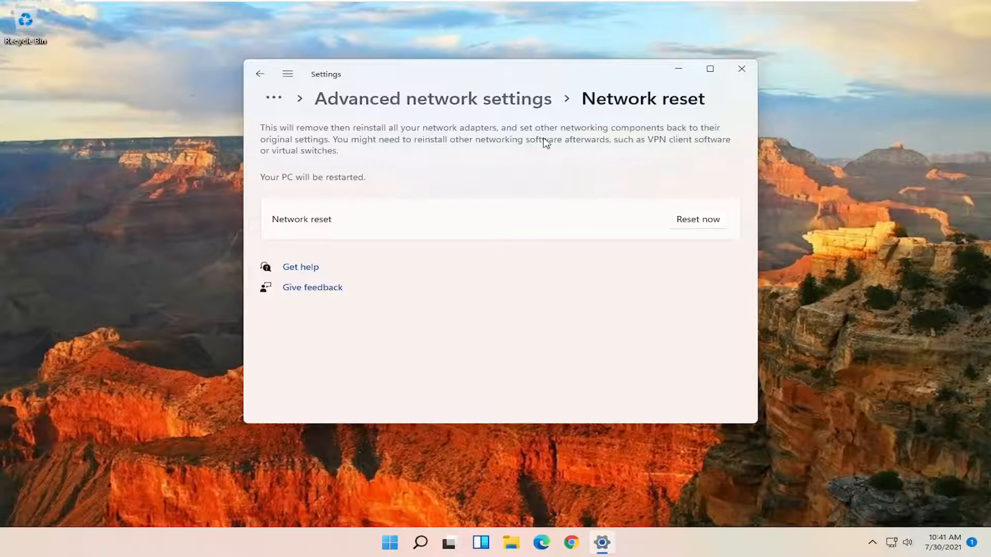
pyautogui.moveTo(358, 149)
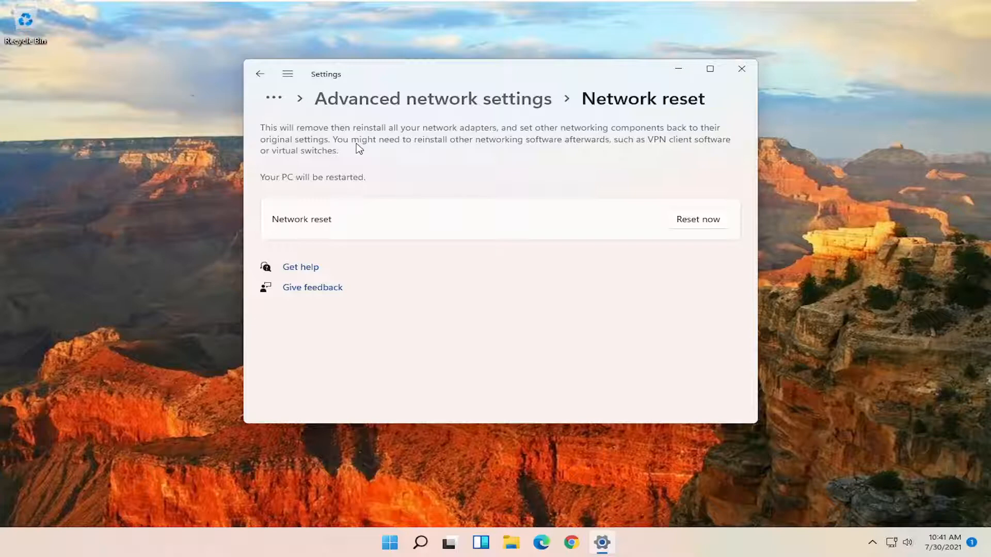
pyautogui.moveTo(363, 188)
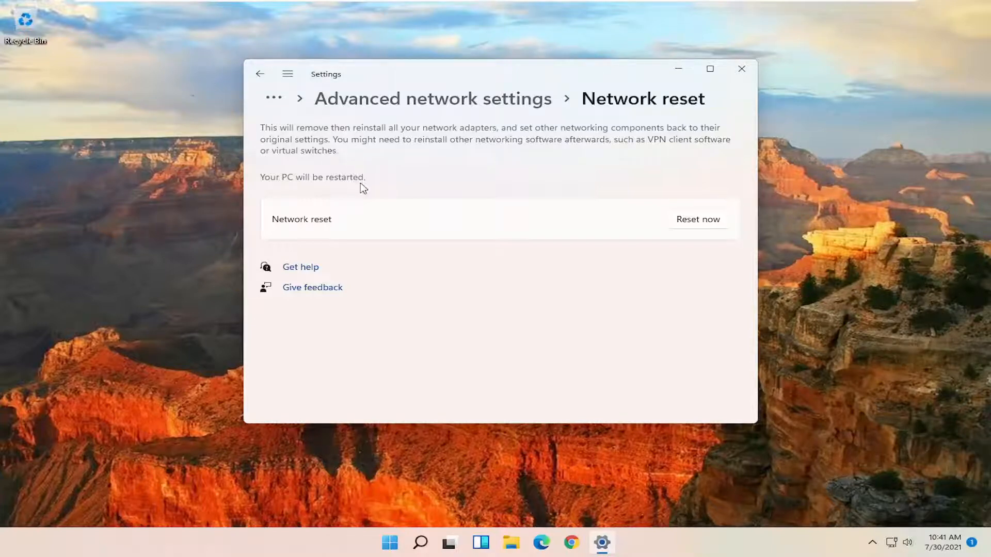
pyautogui.moveTo(362, 188)
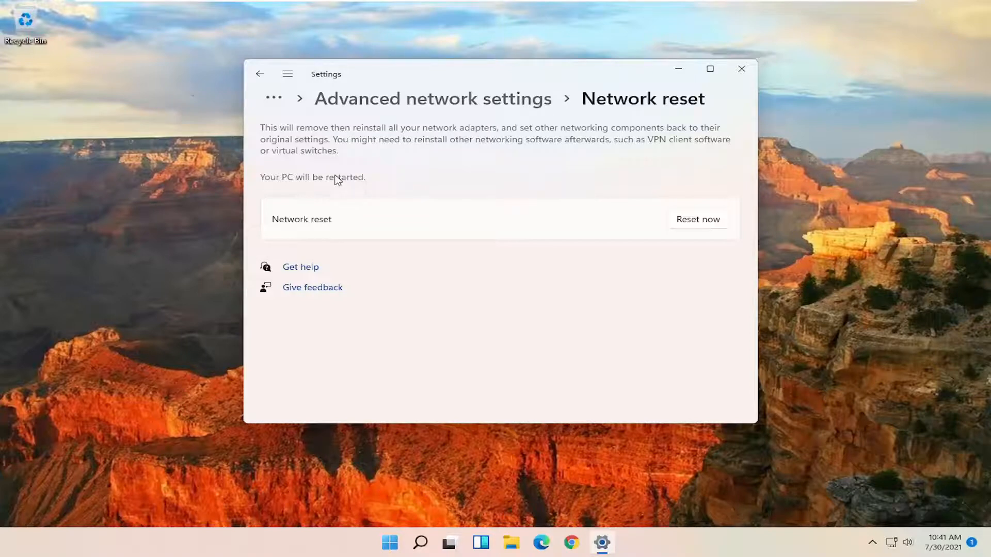
# - Confirm Reset now and dismiss the five-minute shutdown notice
pyautogui.click(697, 219)
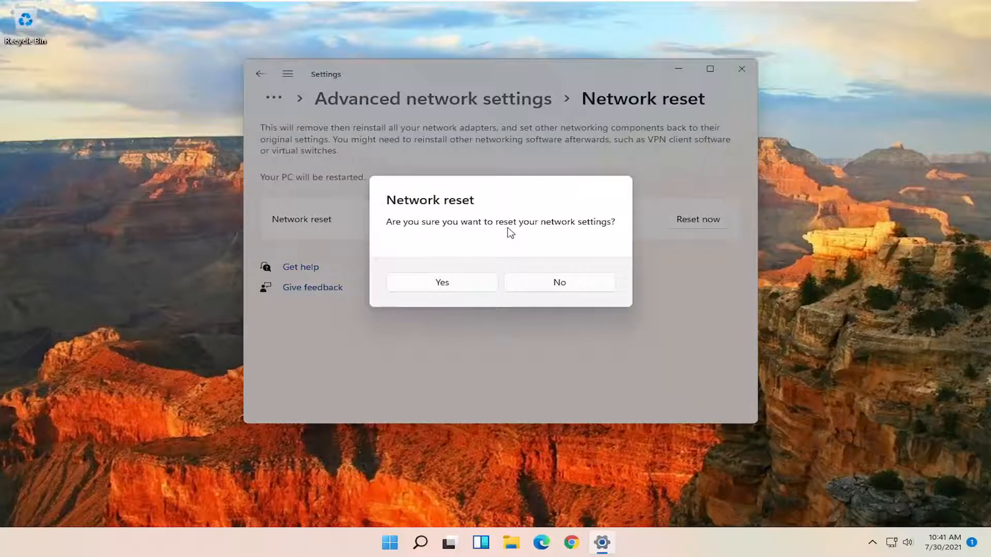
pyautogui.click(558, 282)
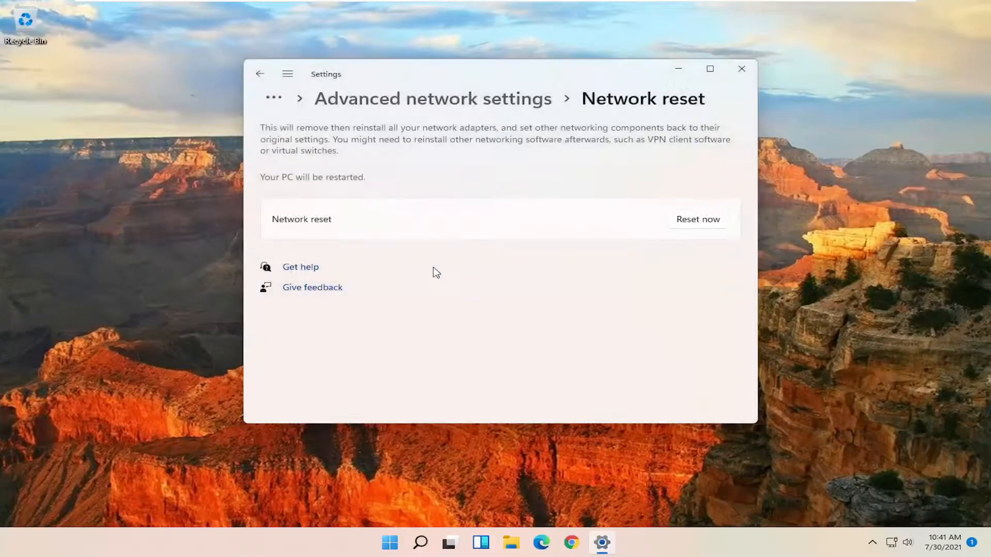
pyautogui.click(697, 219)
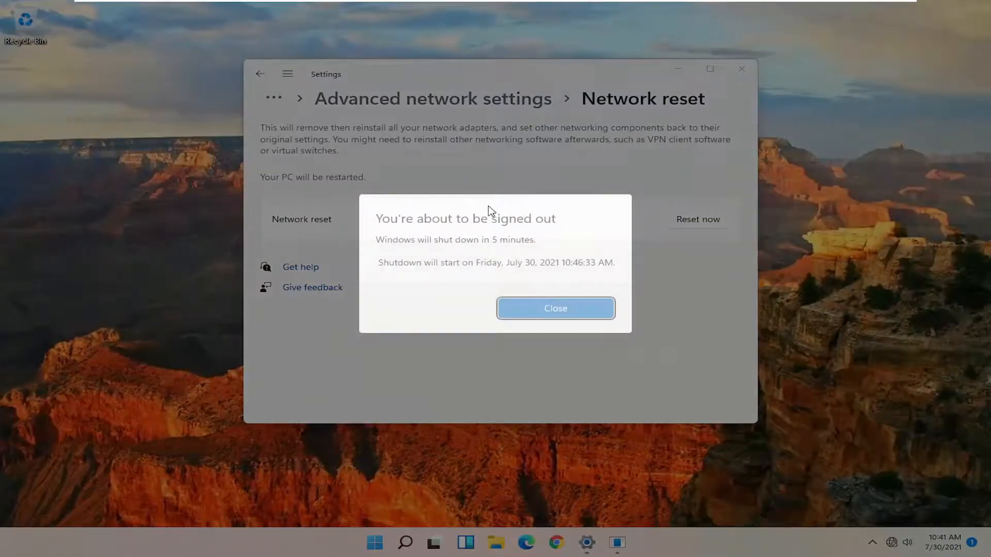
pyautogui.click(555, 309)
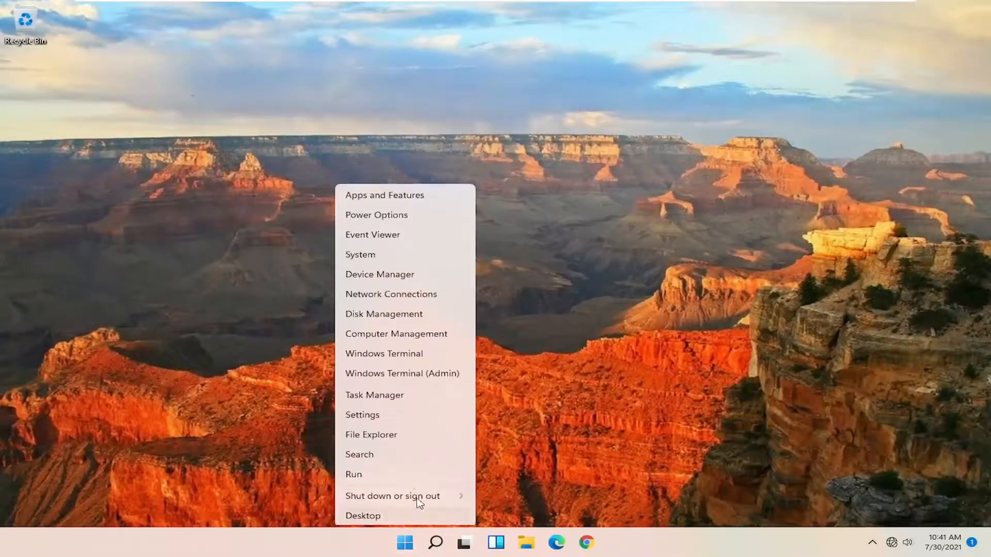
# - Restart the PC from the Start menu's shut down options
pyautogui.click(393, 495)
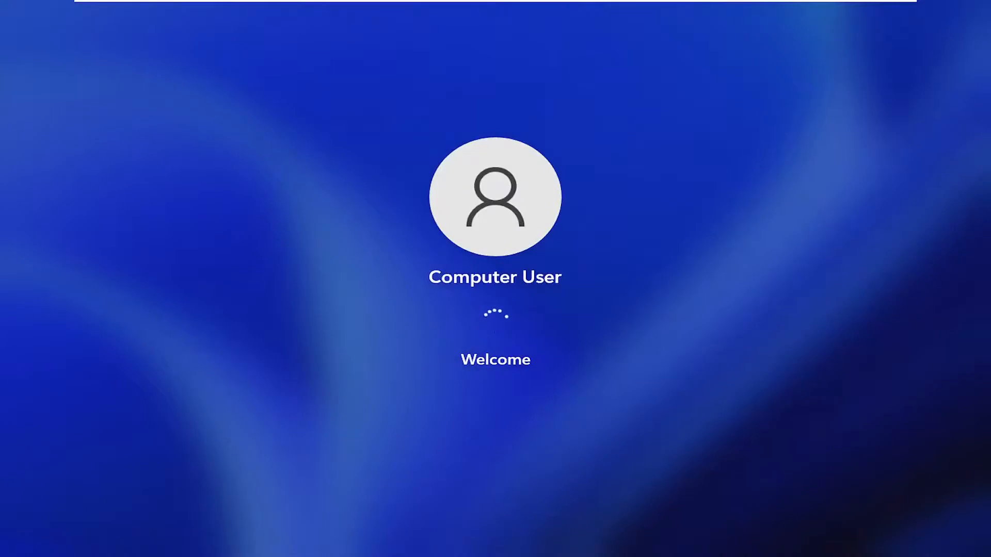